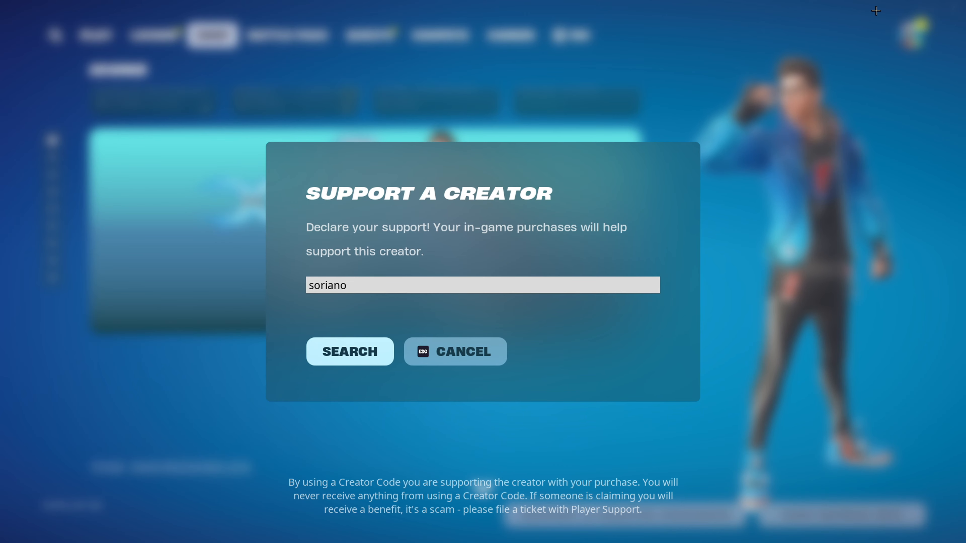
# Complete the creator code 'sorianofn' in Support a Creator and search it
pyautogui.write('fn')
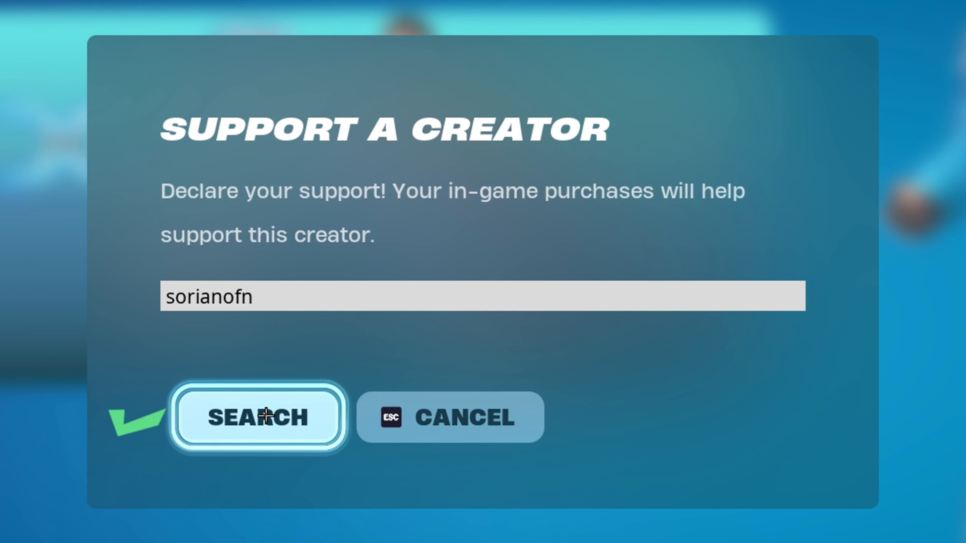
pyautogui.click(257, 417)
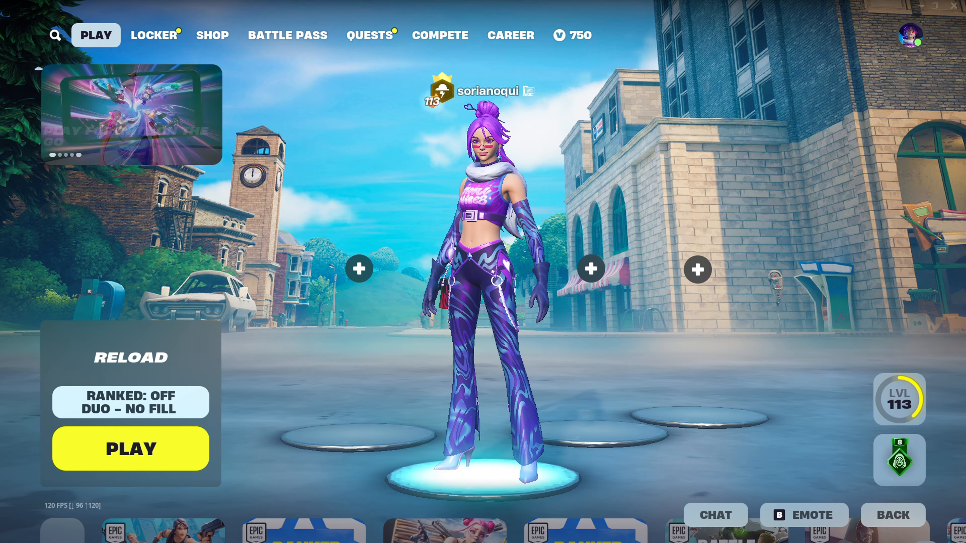
# Enable Ranked for Reload, then head into the game's video settings
pyautogui.click(130, 448)
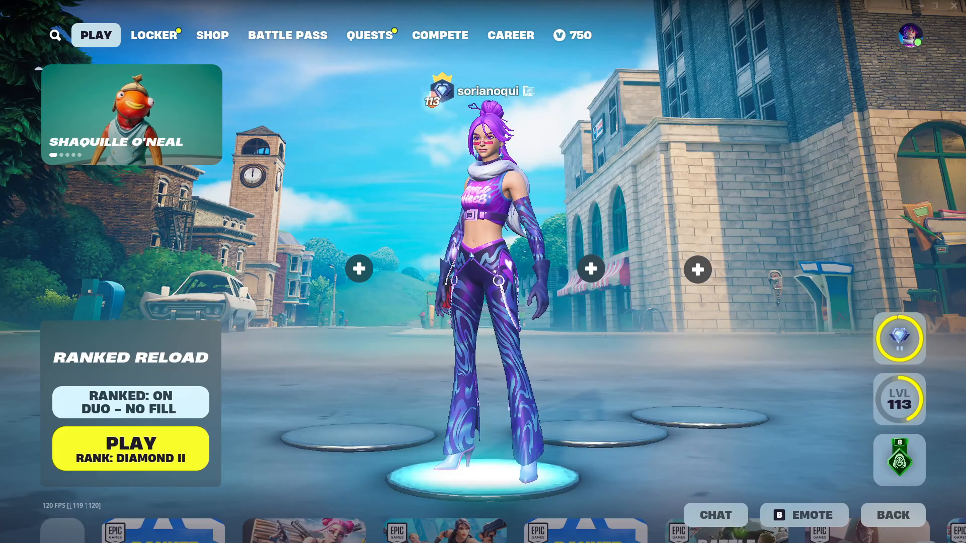
pyautogui.click(129, 443)
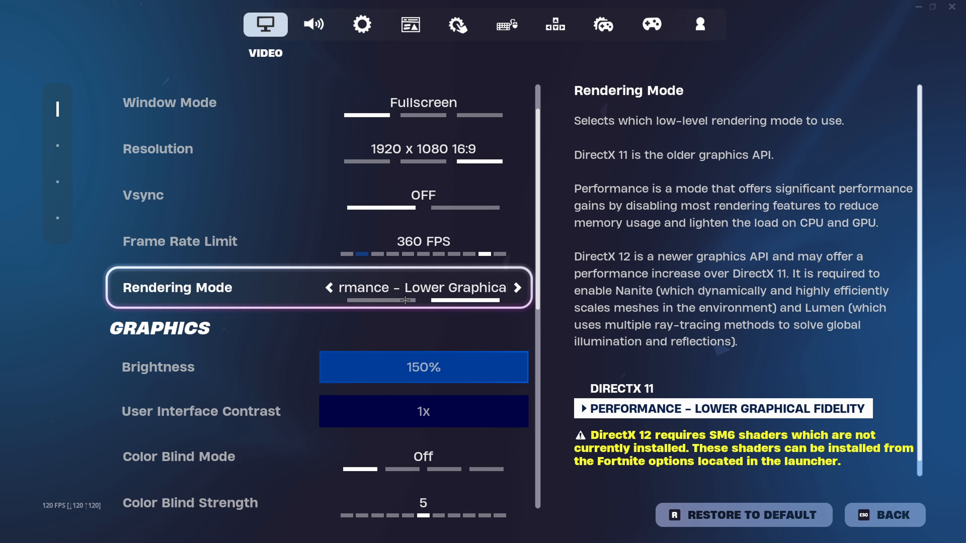
# Set Rendering Mode to DirectX 11 and apply it, triggering a restart notice
pyautogui.scroll(-3)
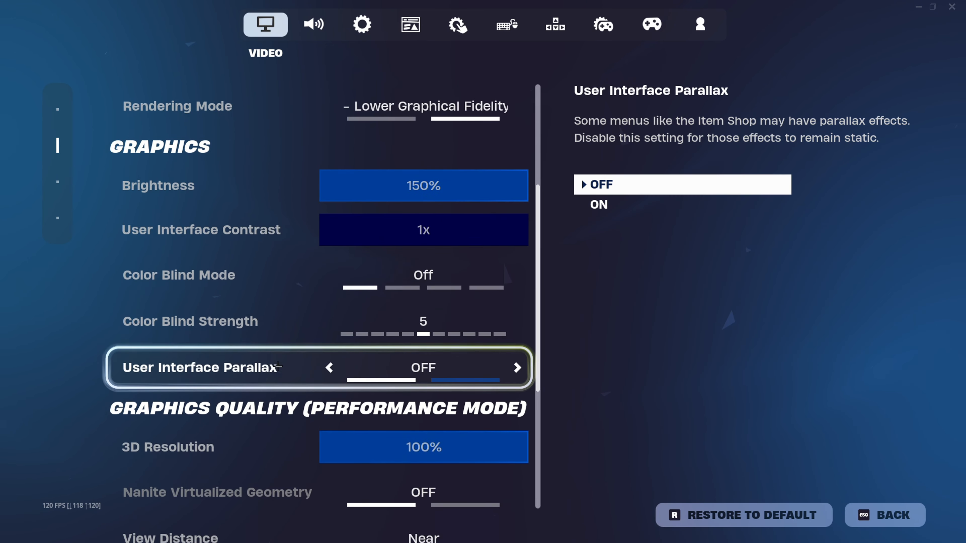
pyautogui.scroll(-3)
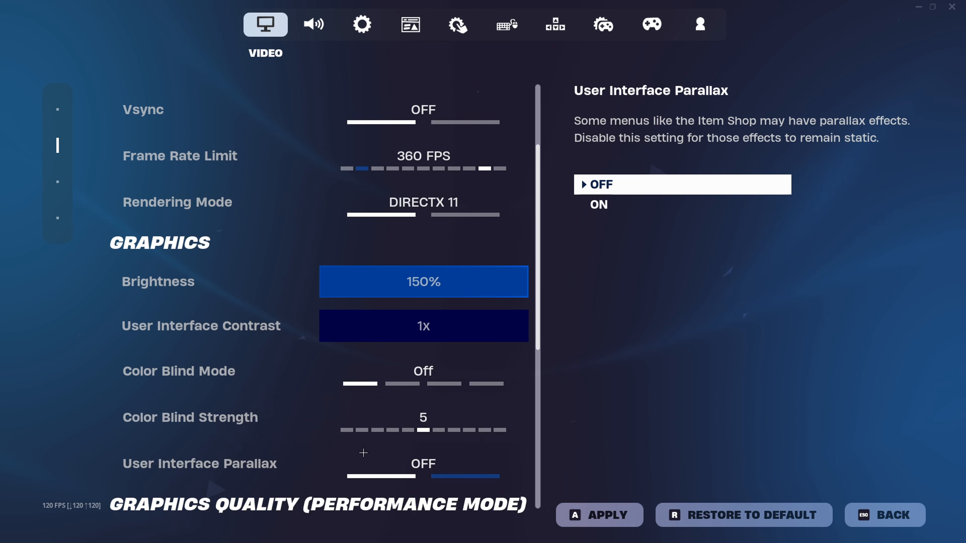
pyautogui.click(598, 515)
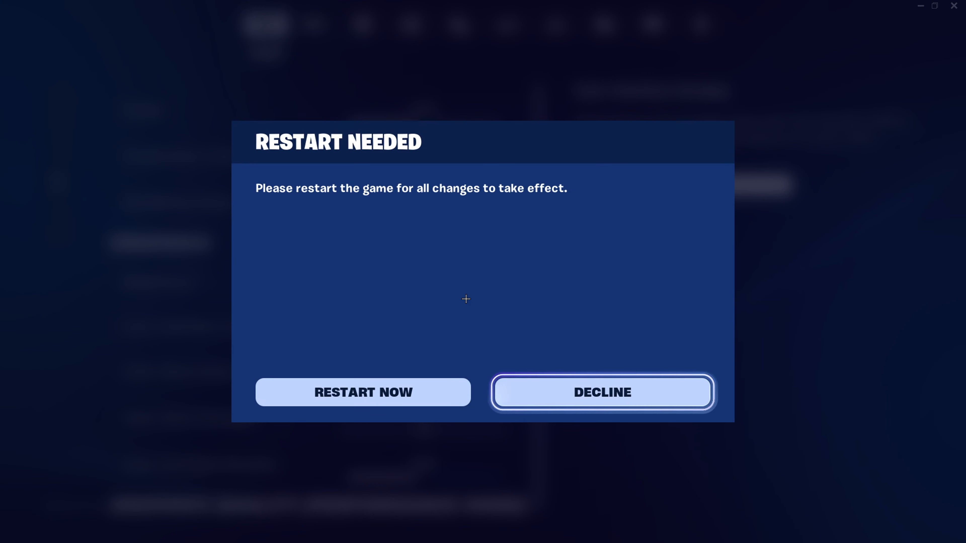
# Decline the Restart Needed prompt, keeping the video settings open
pyautogui.click(601, 392)
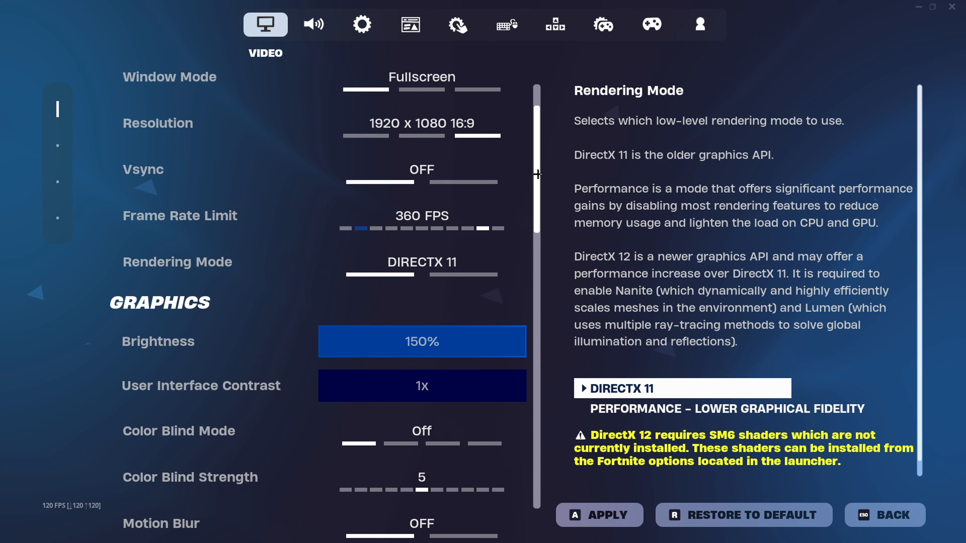
pyautogui.scroll(-3)
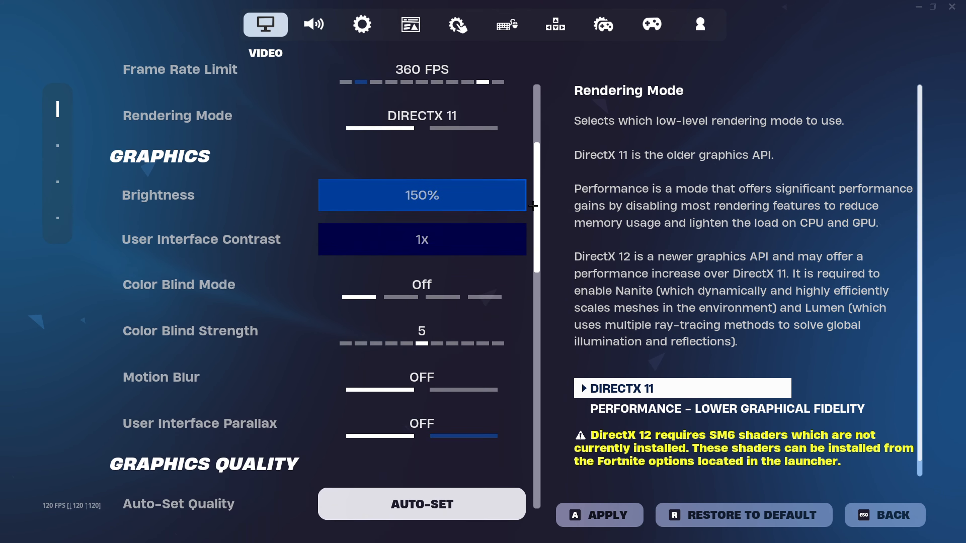
pyautogui.scroll(-3)
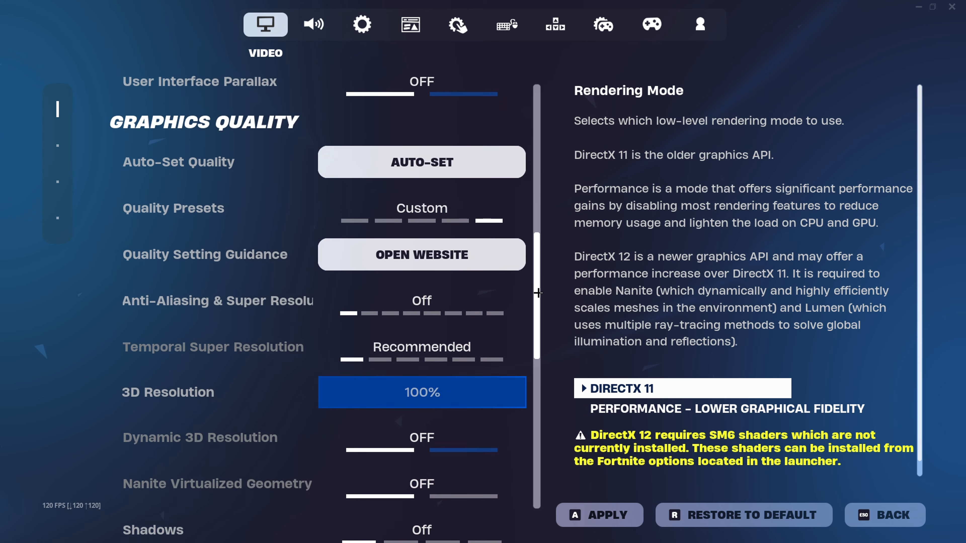
pyautogui.scroll(-3)
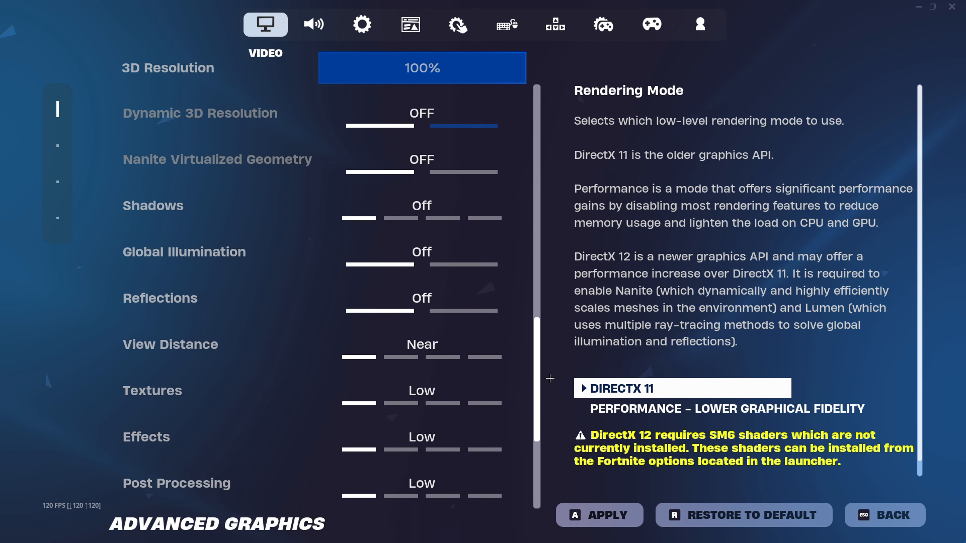
pyautogui.scroll(-3)
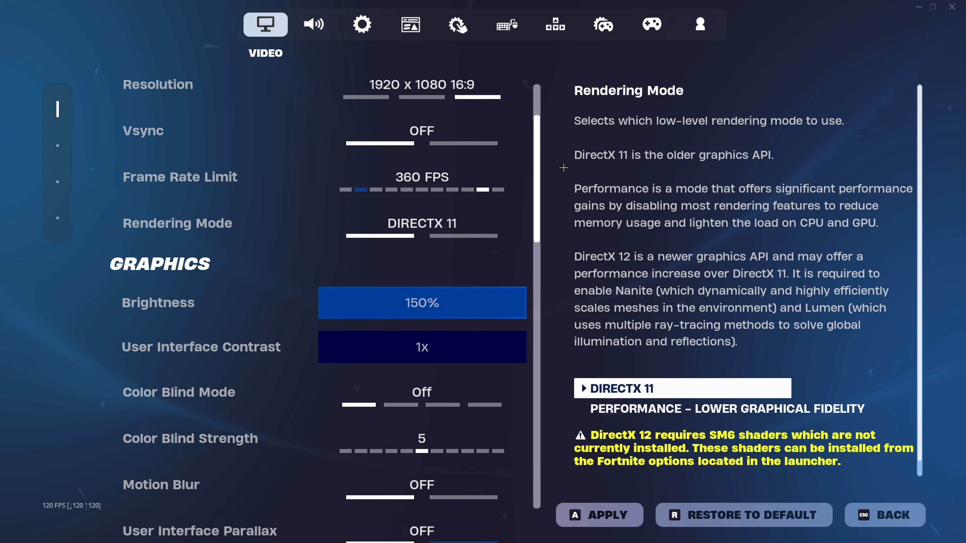
pyautogui.scroll(-3)
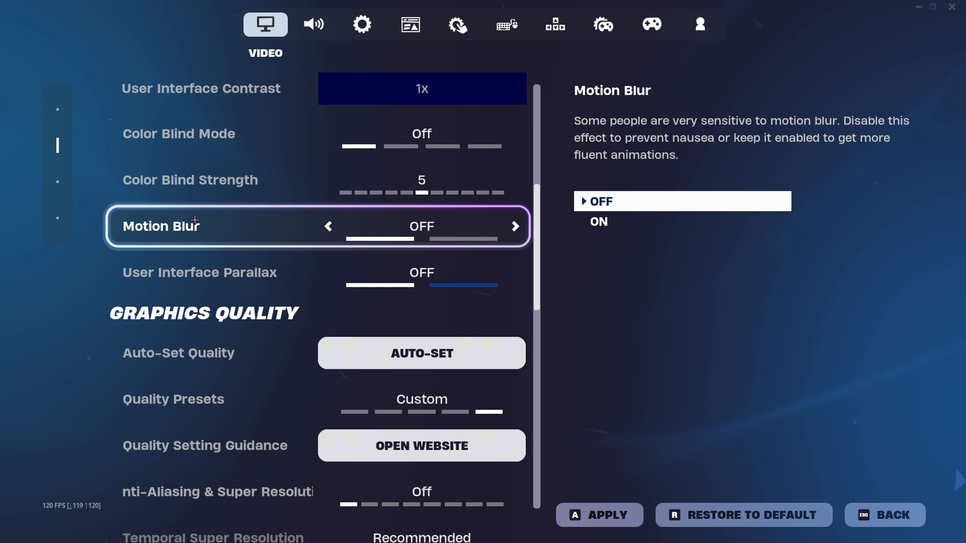
pyautogui.moveTo(246, 293)
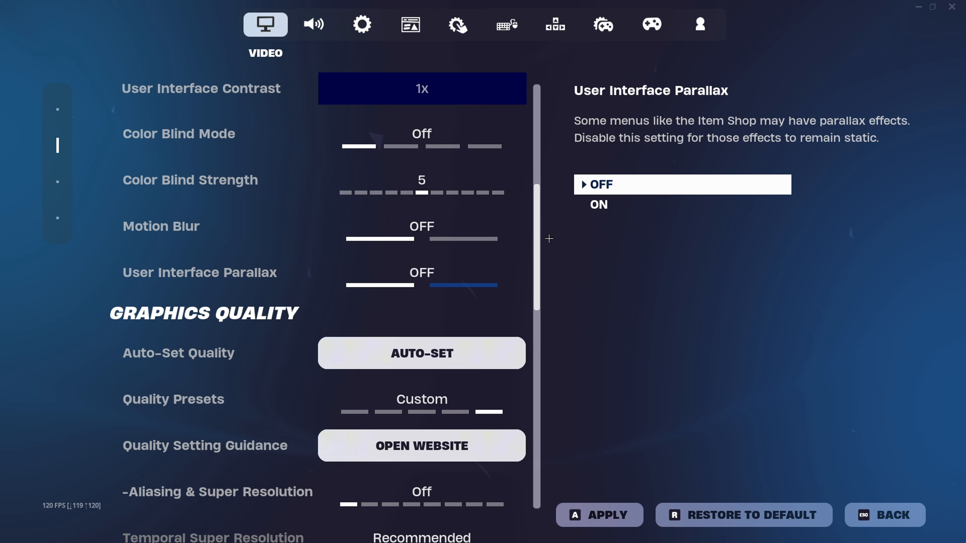
pyautogui.scroll(-3)
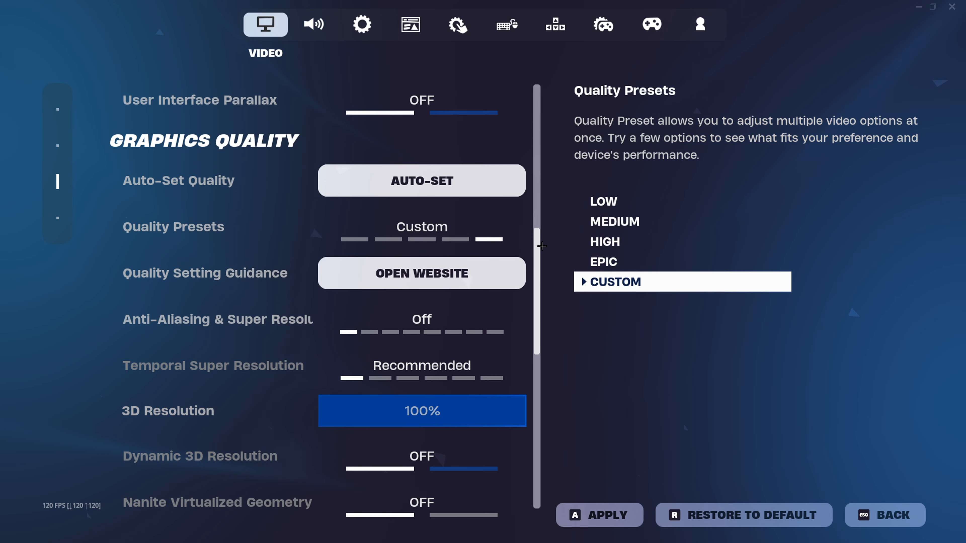
# Review Graphics: Shadows/GI/Reflections Off, Textures/Effects/Post Processing Low, NVIDIA Reflex On +Boost
pyautogui.scroll(-3)
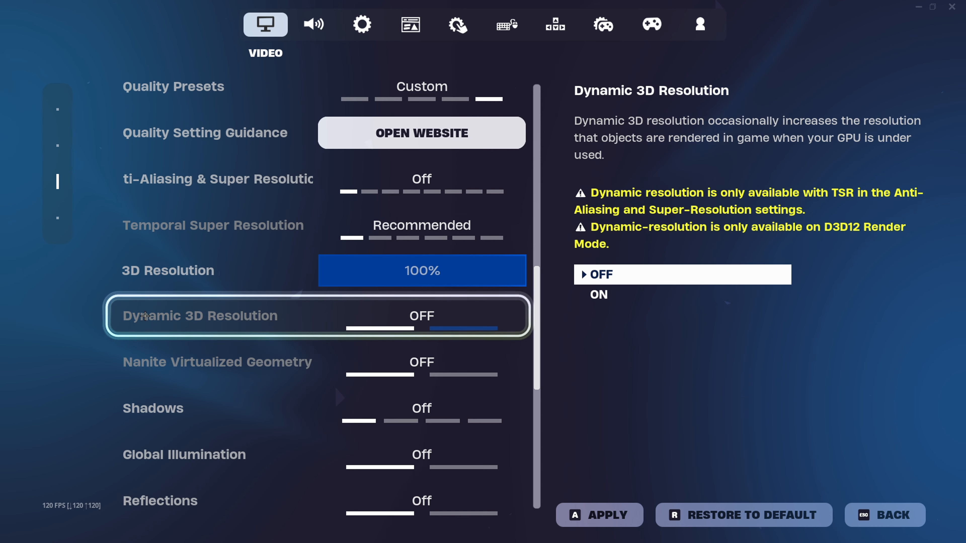
pyautogui.scroll(-3)
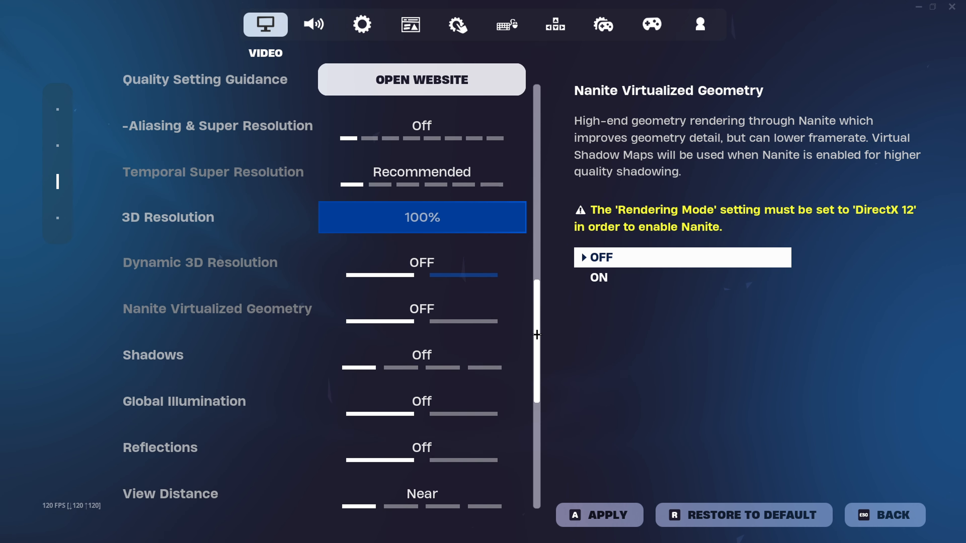
pyautogui.scroll(-3)
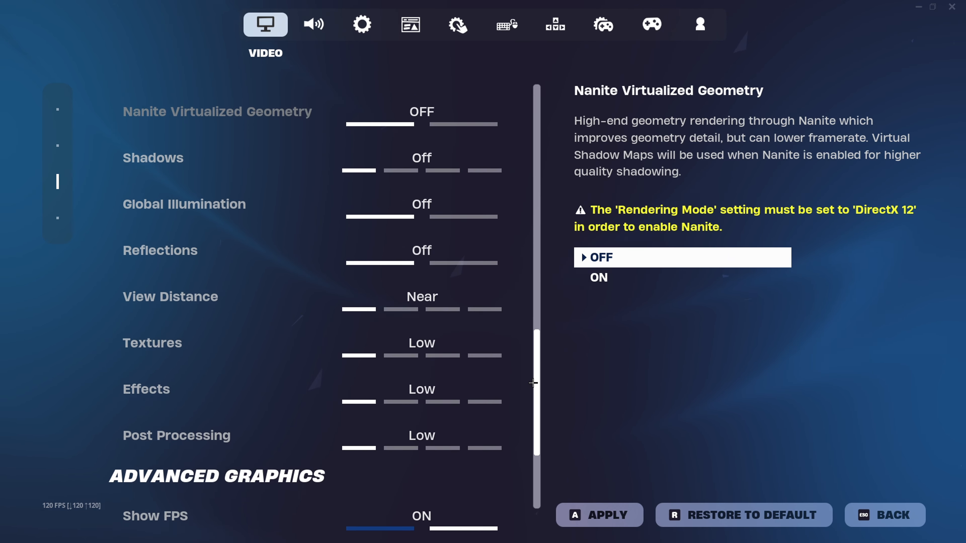
pyautogui.scroll(-3)
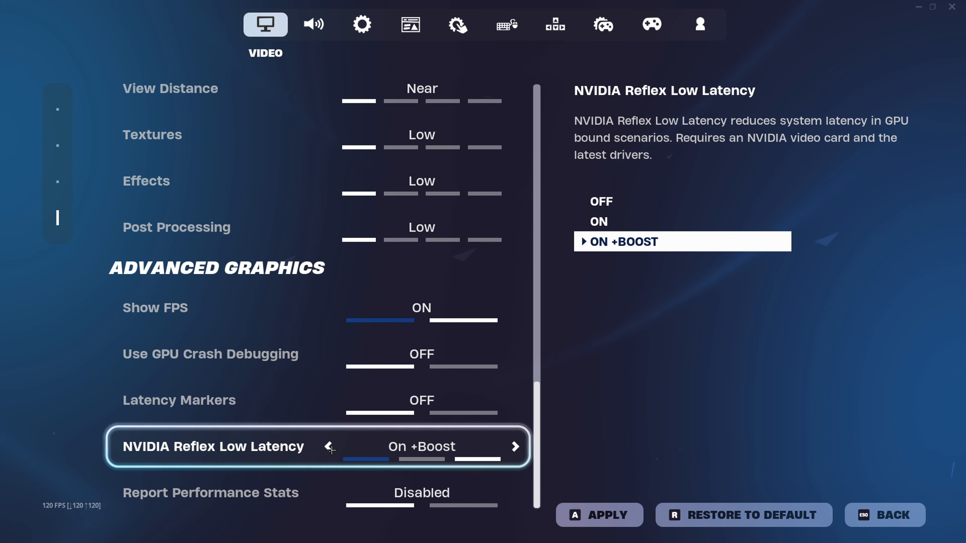
pyautogui.click(329, 446)
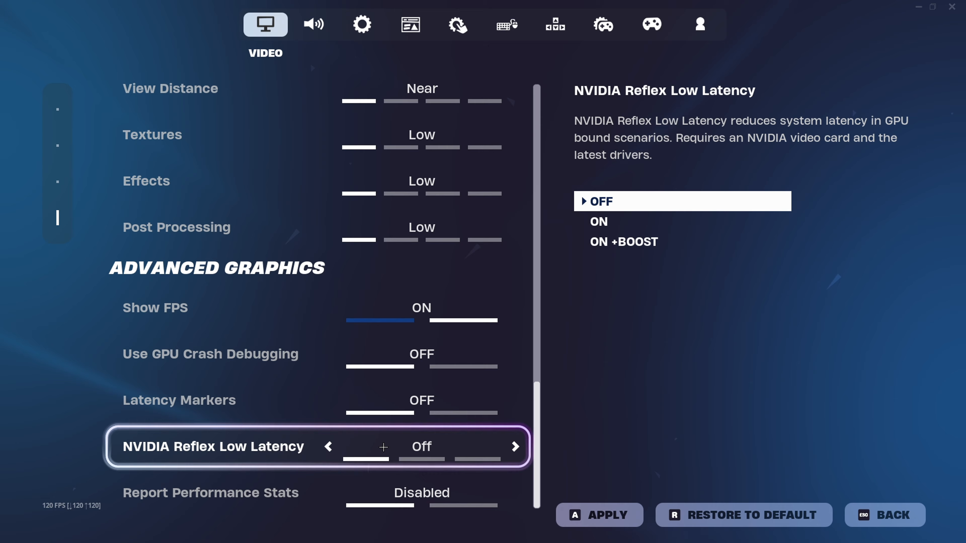
pyautogui.click(515, 447)
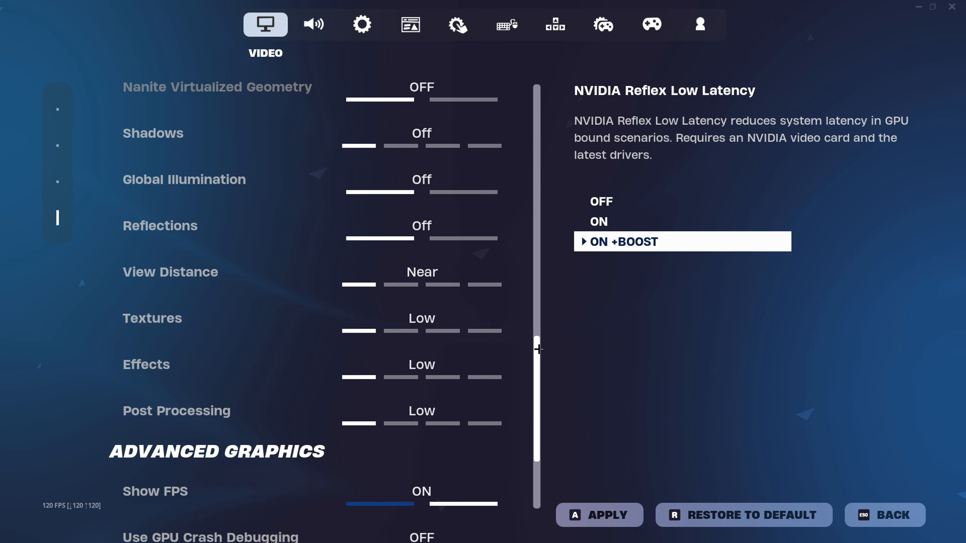
pyautogui.scroll(3)
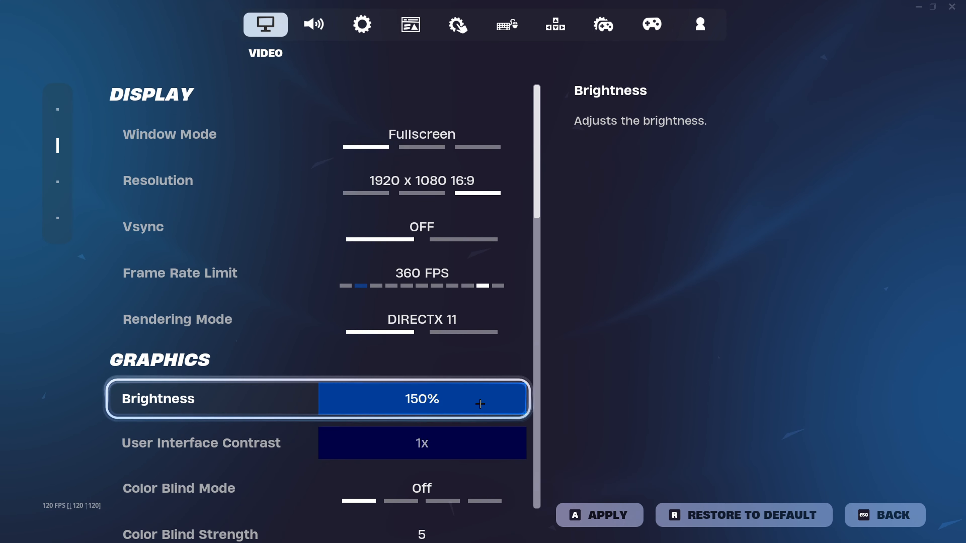
# Set Rendering Mode back to Performance, apply it and decline the restart
pyautogui.scroll(-3)
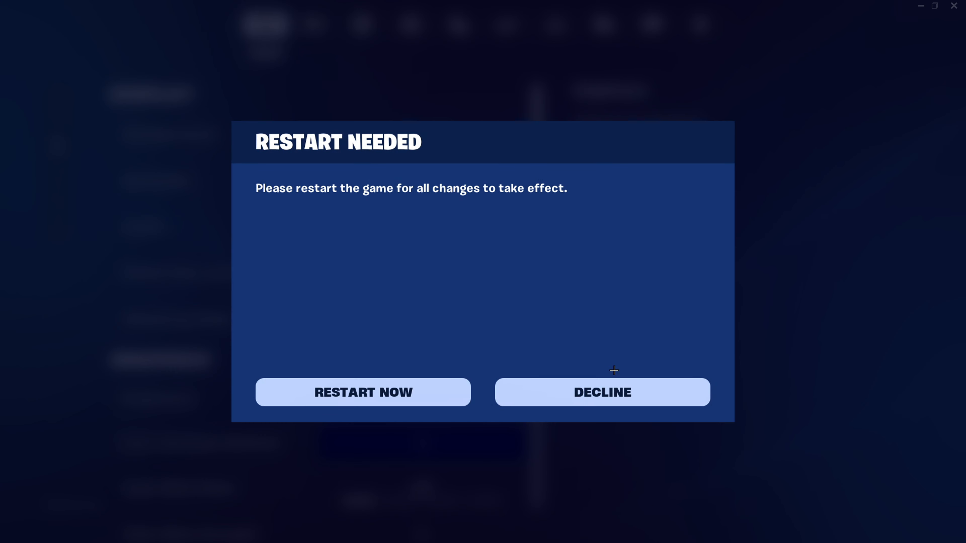
pyautogui.click(600, 393)
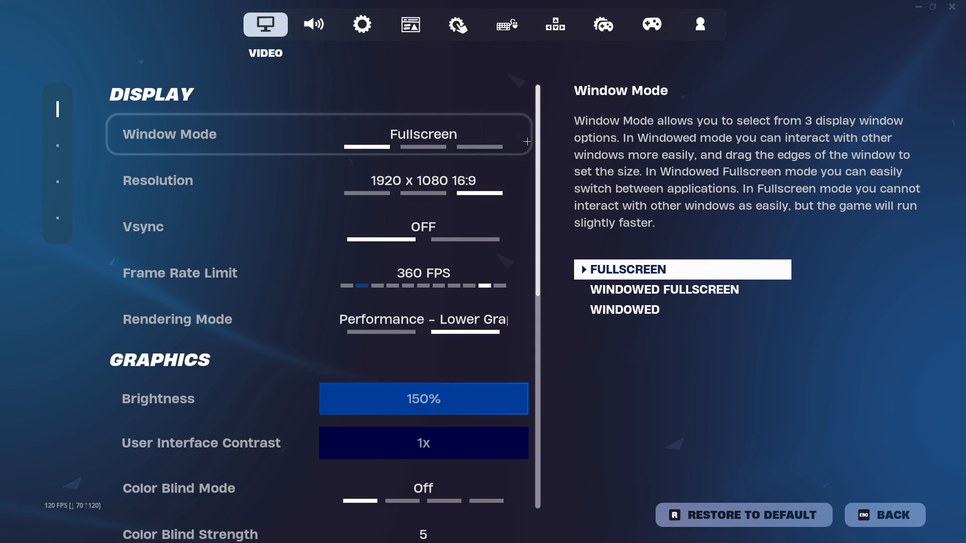
# Confirm Performance rendering is kept and exit the settings to the lobby
pyautogui.scroll(-3)
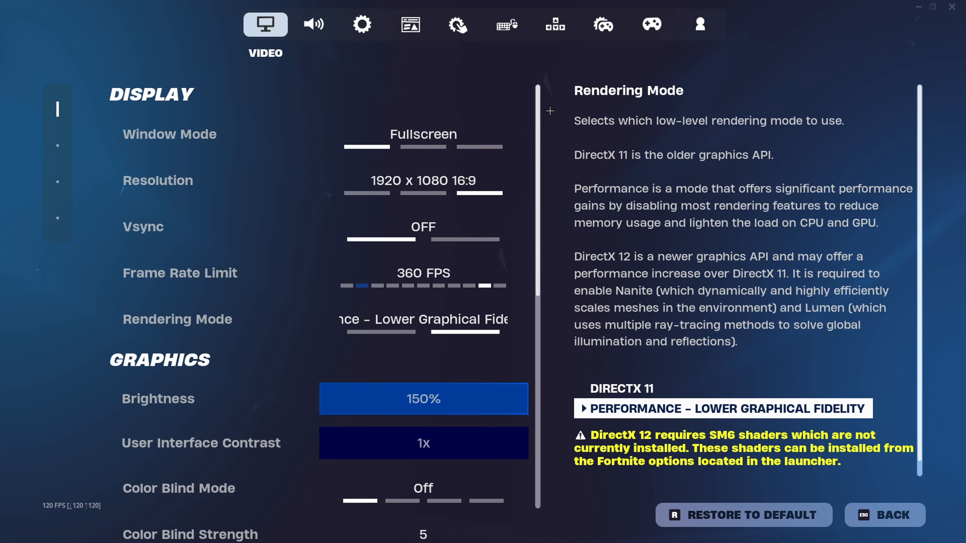
pyautogui.moveTo(365, 458)
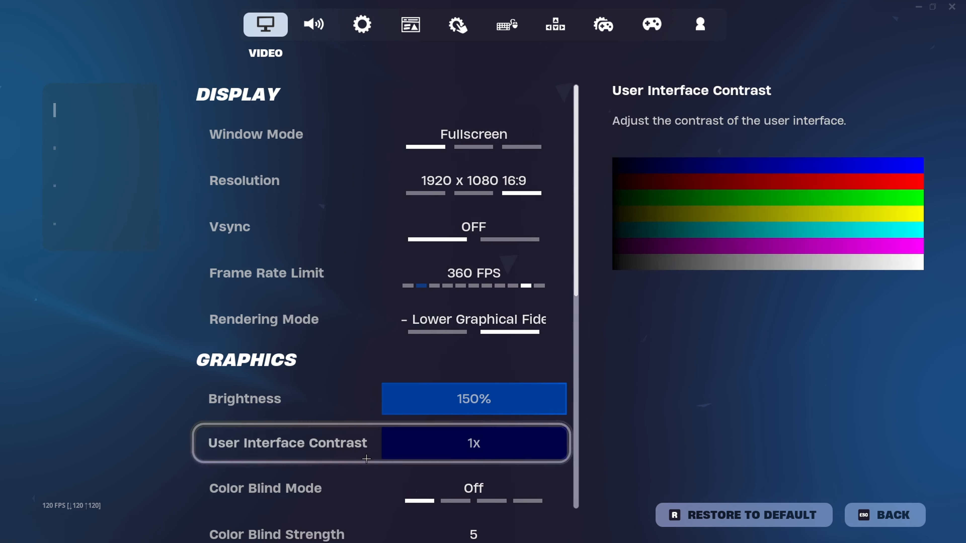
pyautogui.click(883, 515)
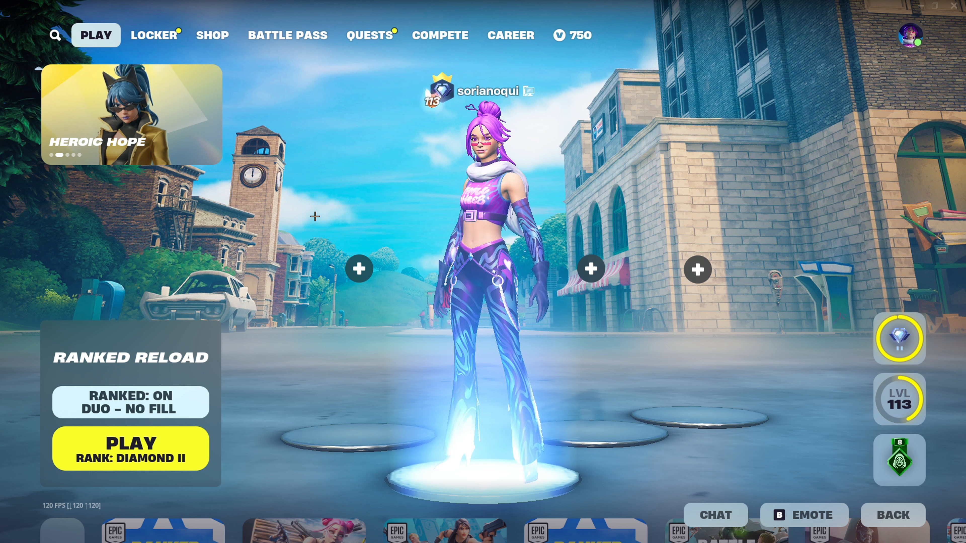
pyautogui.click(212, 35)
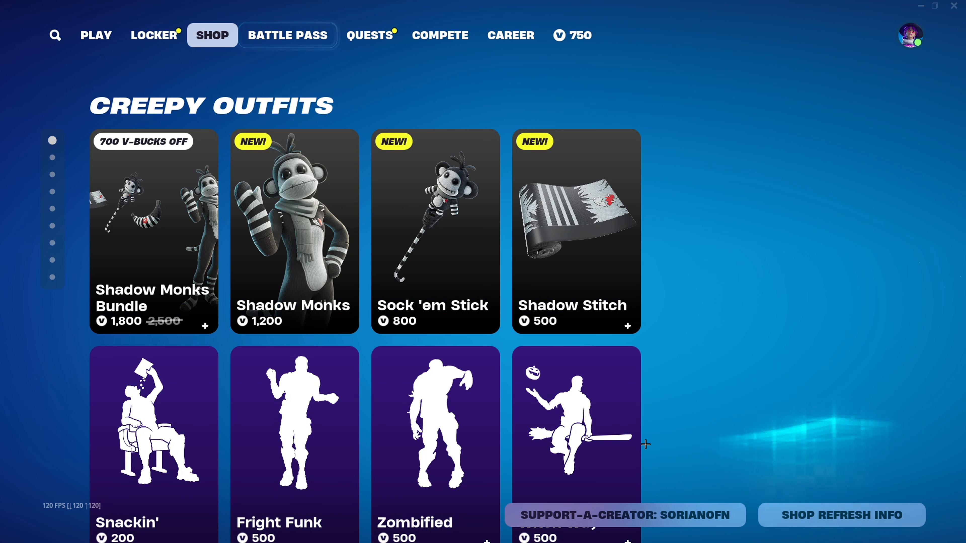
pyautogui.click(624, 515)
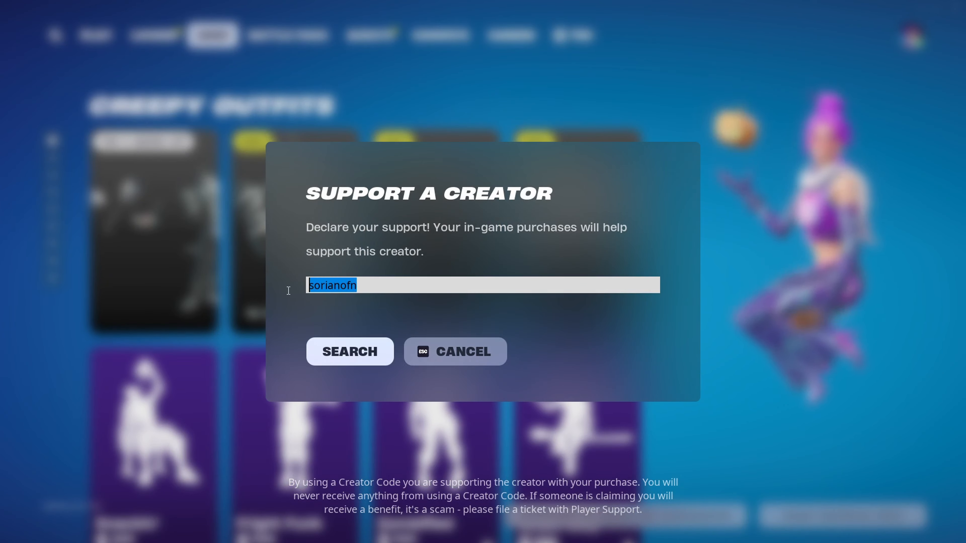
pyautogui.click(349, 351)
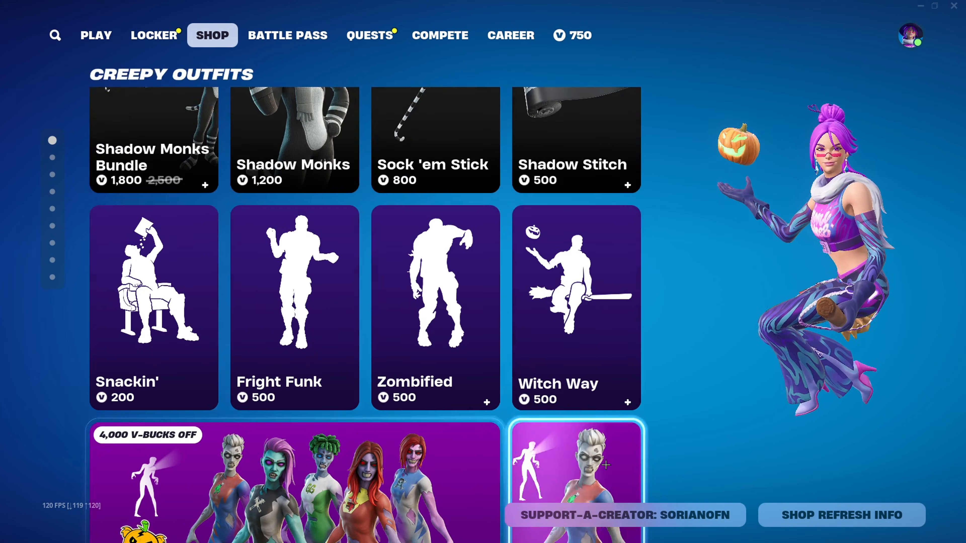
pyautogui.click(434, 246)
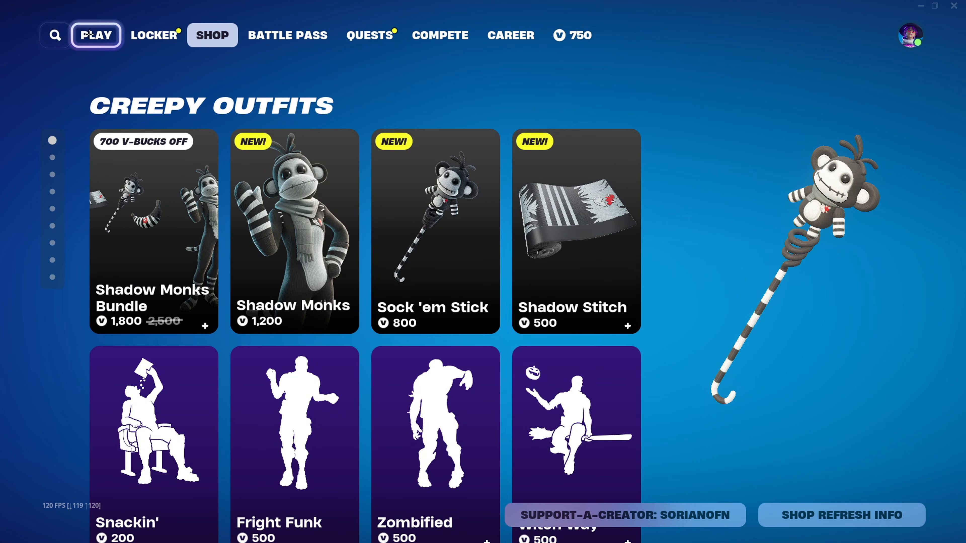
pyautogui.click(95, 34)
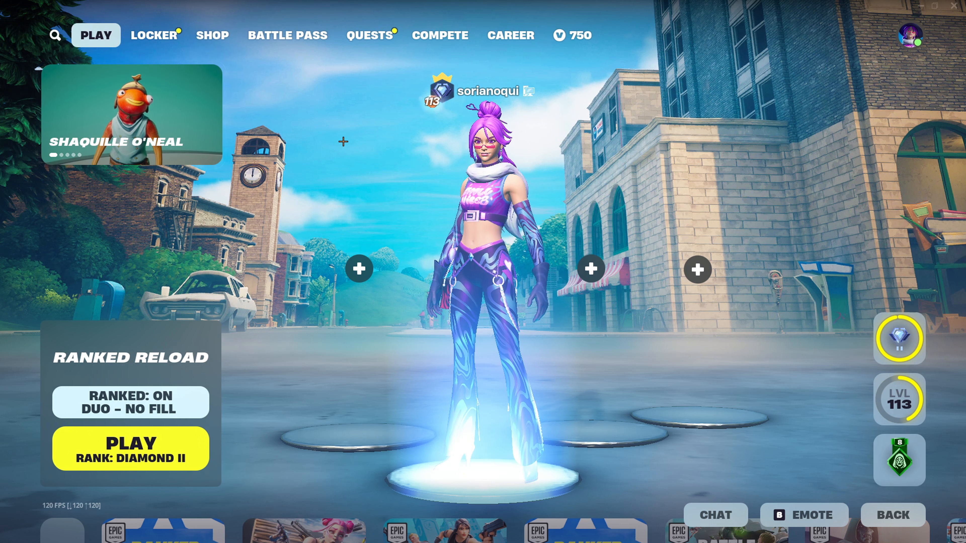